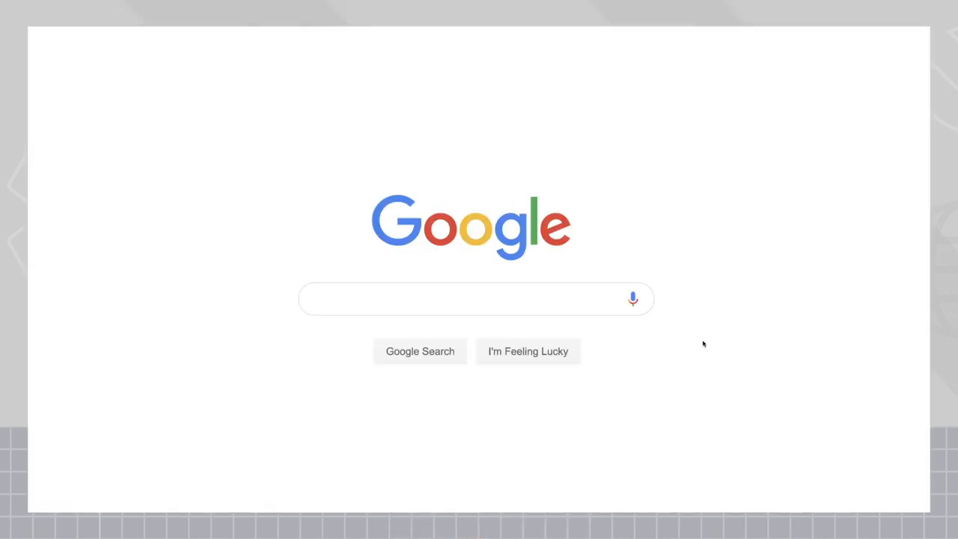
- Voice-search 'Google search console' and open the Search Console result's Performance report
click(633, 298)
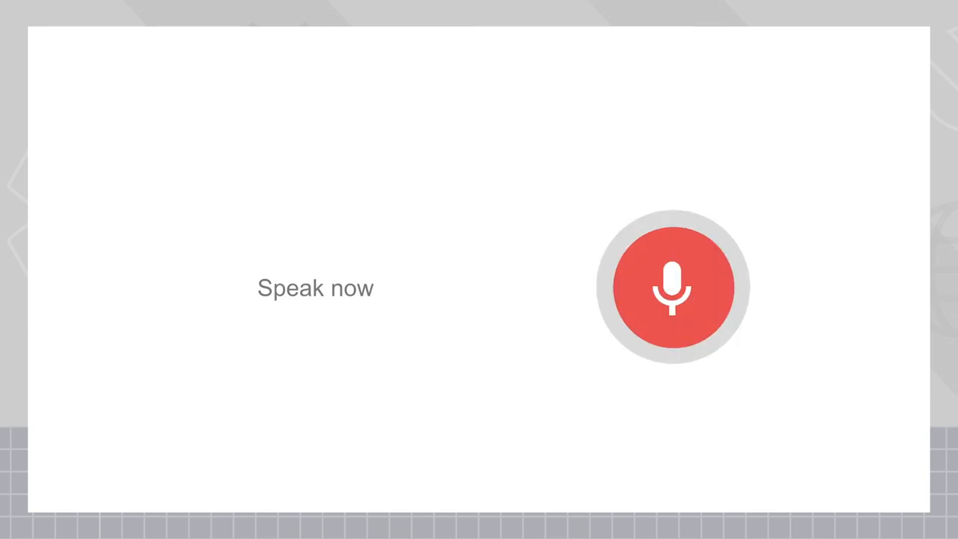
text(Google search console)
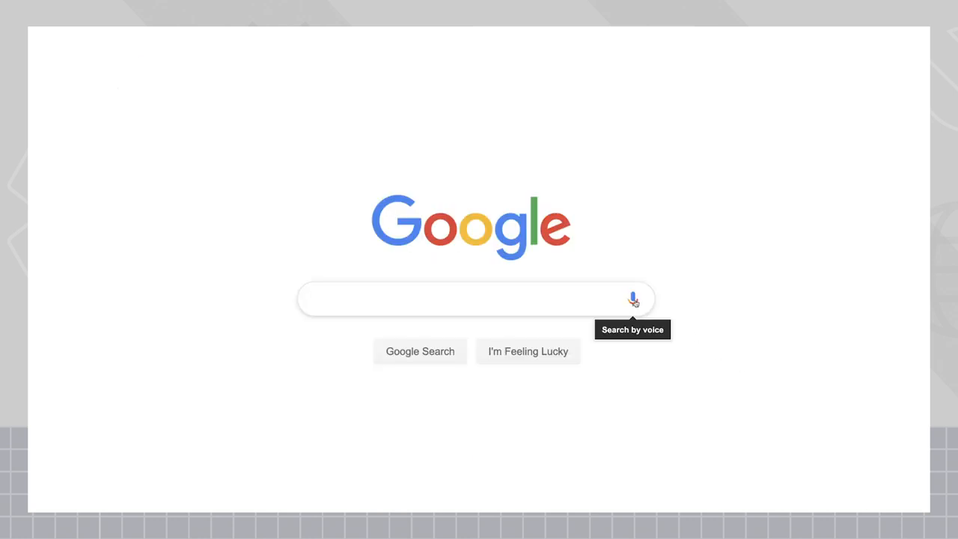
click(634, 300)
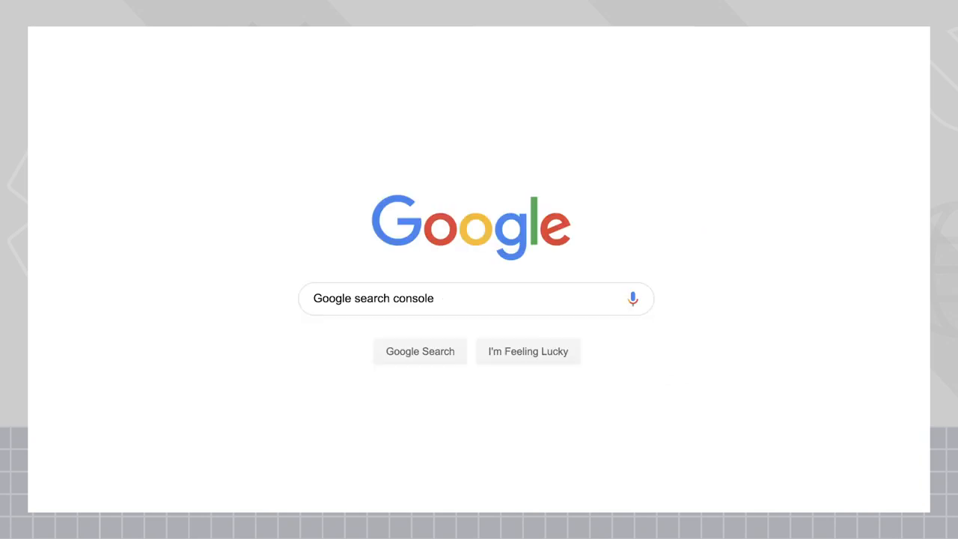
click(420, 351)
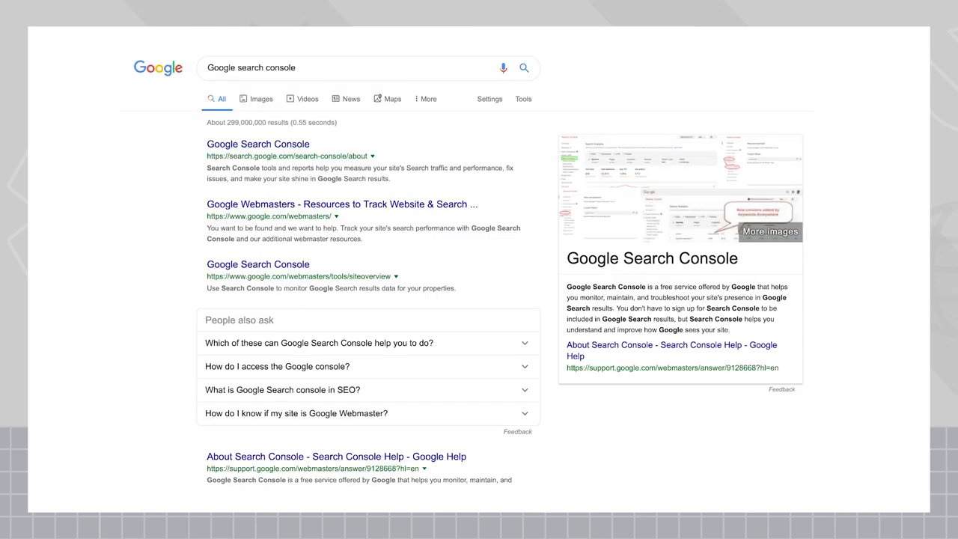
click(258, 144)
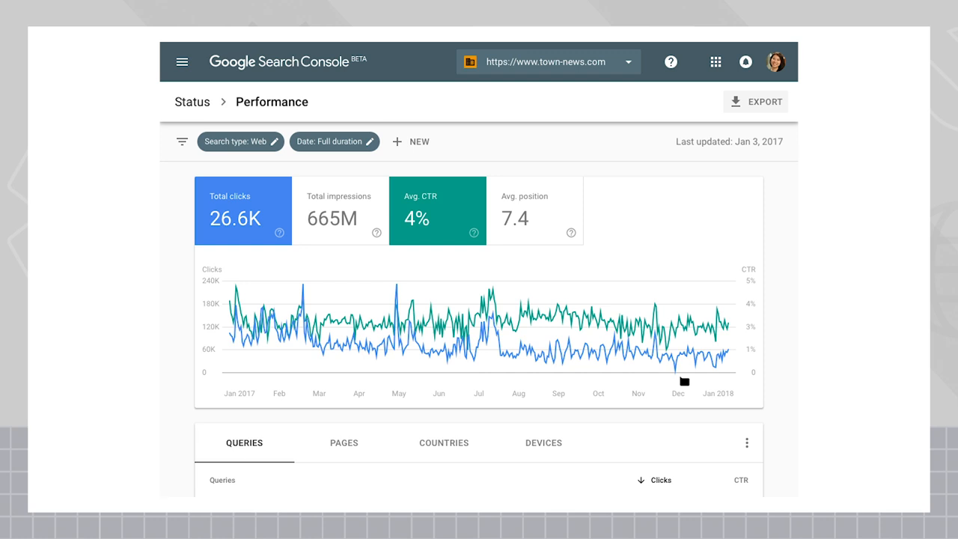